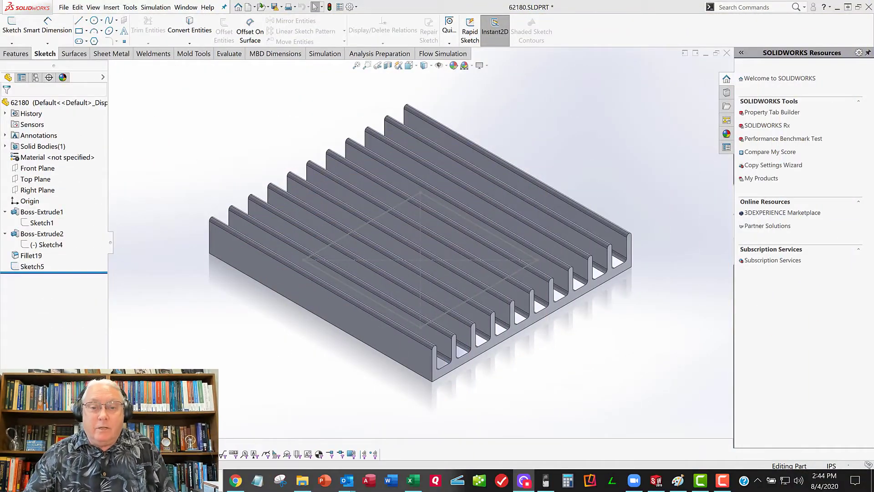
mouse_move(451, 383)
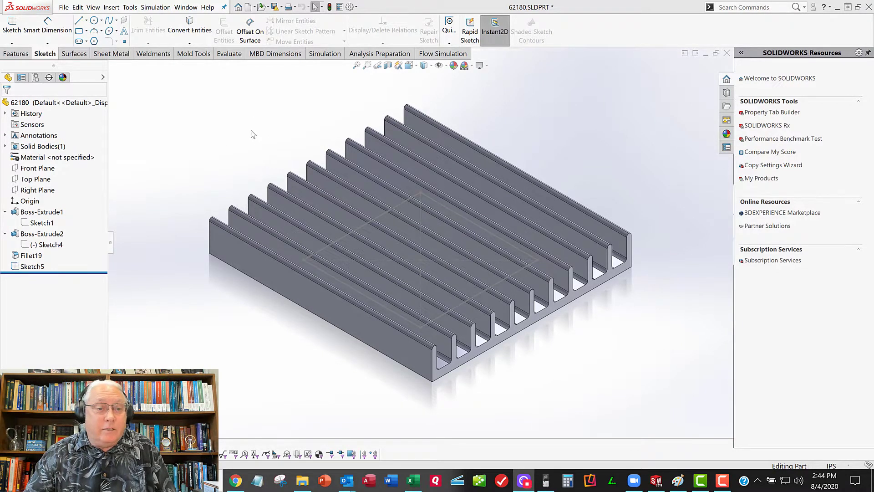
mouse_move(133, 211)
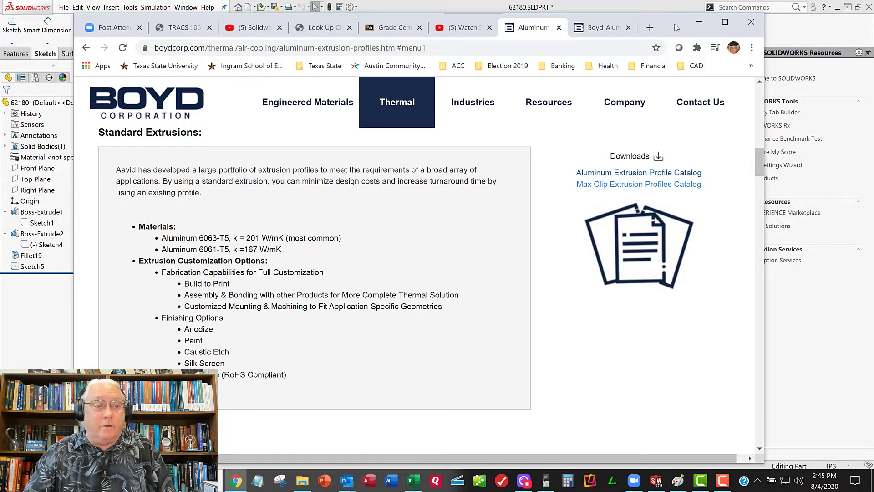
- Assign the aluminum alloy 6063-T5 as the part's material through Edit Material
click(658, 480)
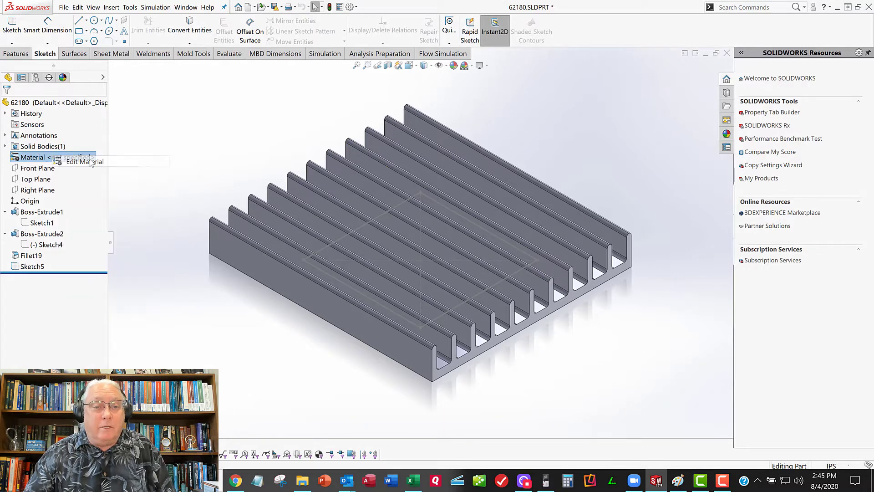
click(85, 161)
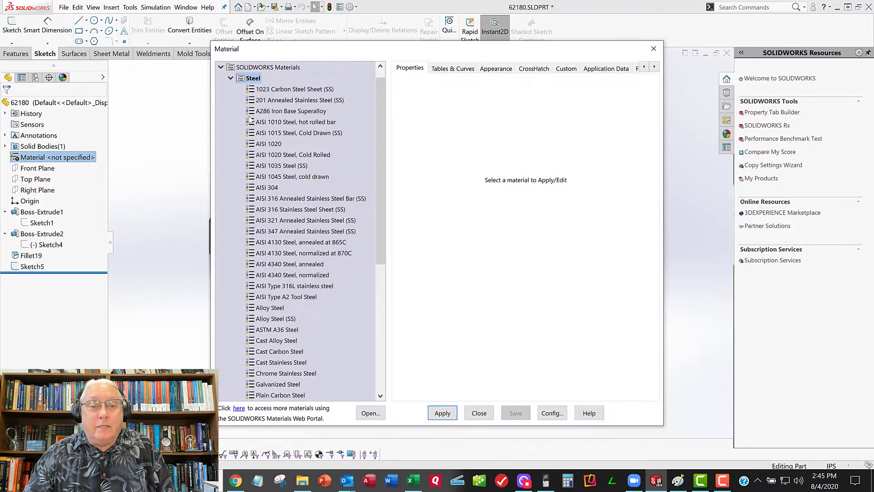
click(230, 78)
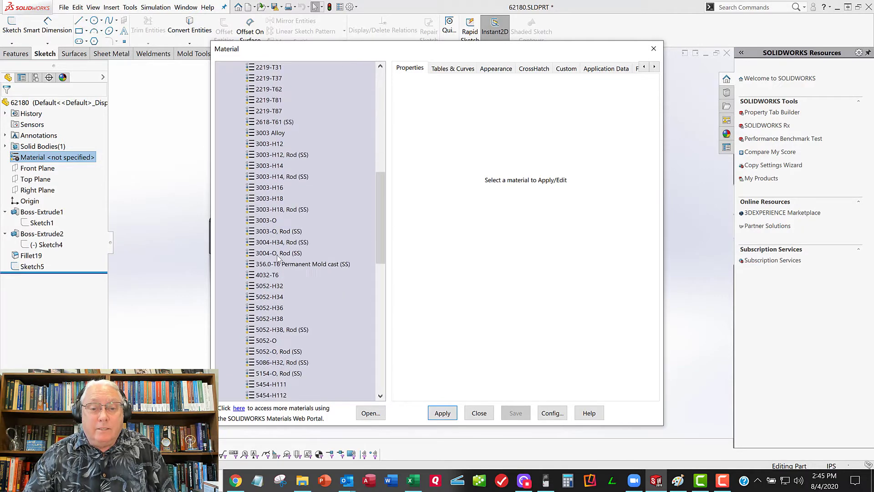
scroll(down, 3)
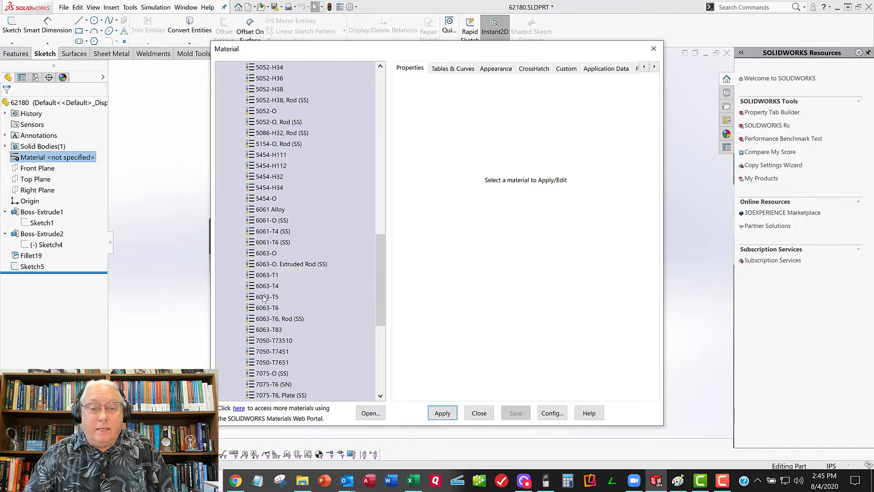
click(268, 296)
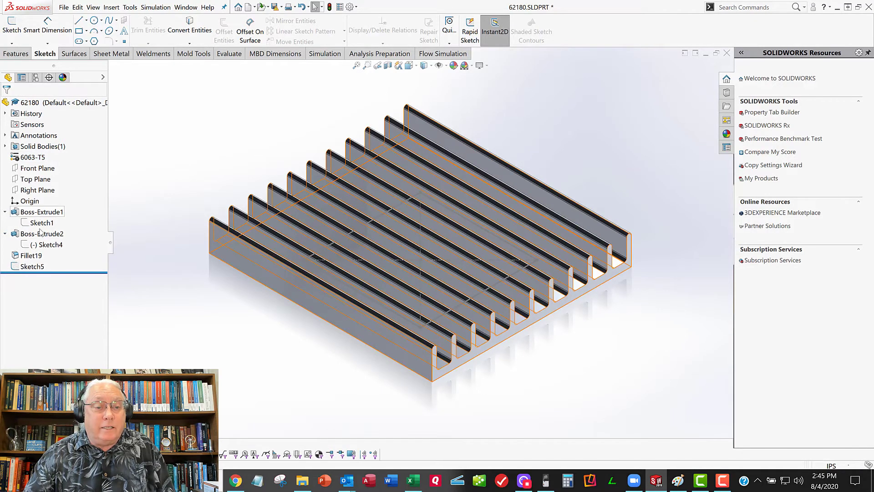
click(46, 244)
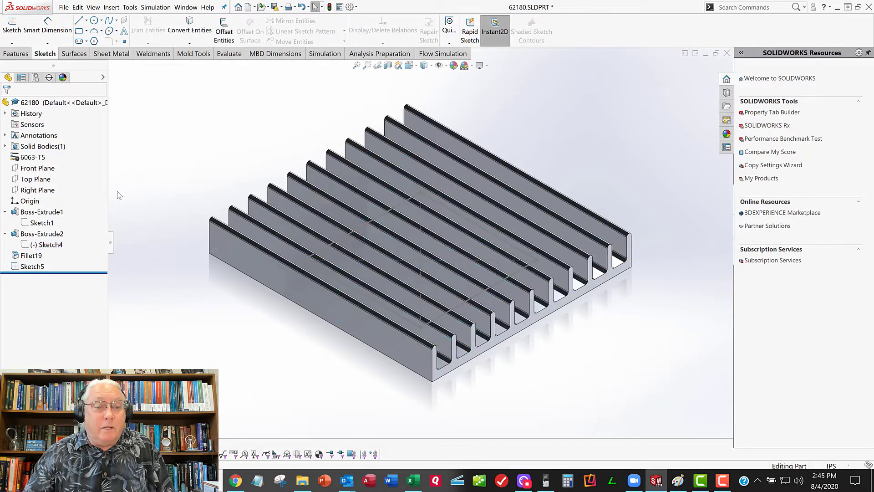
- Add an Equal relation to Sketch4's vertical fin end lines to fully define it
click(48, 245)
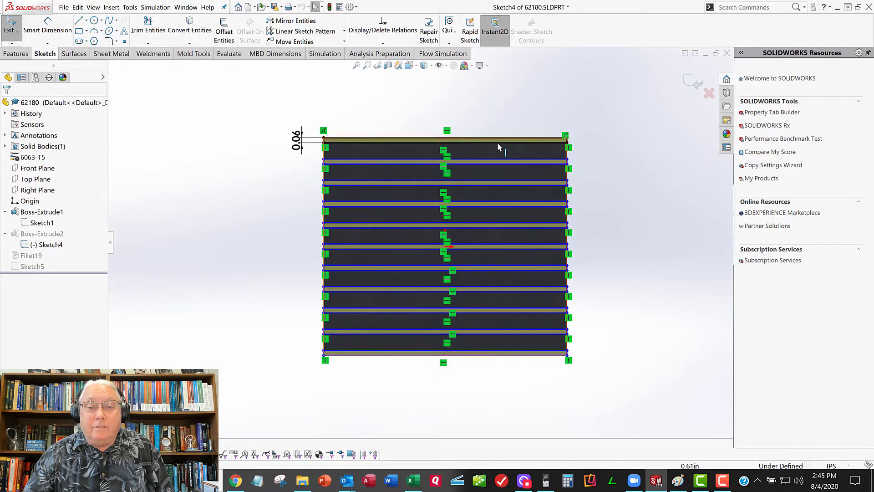
mouse_move(301, 389)
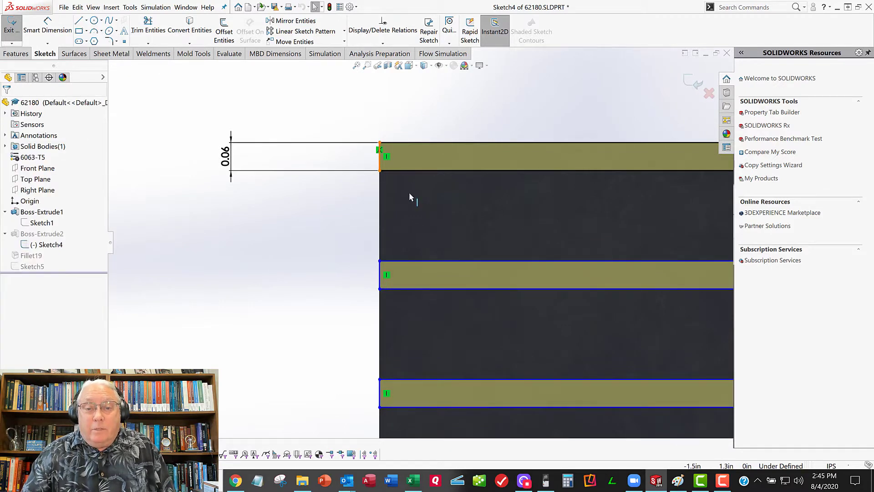
click(378, 275)
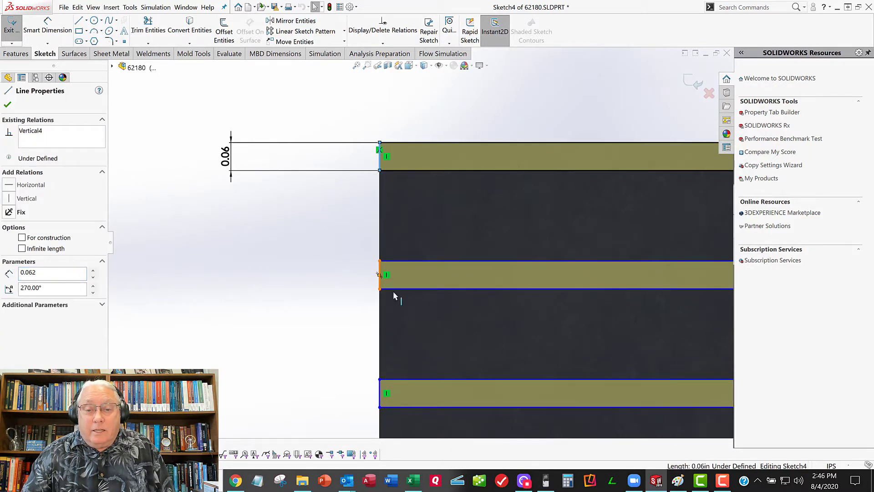
click(379, 393)
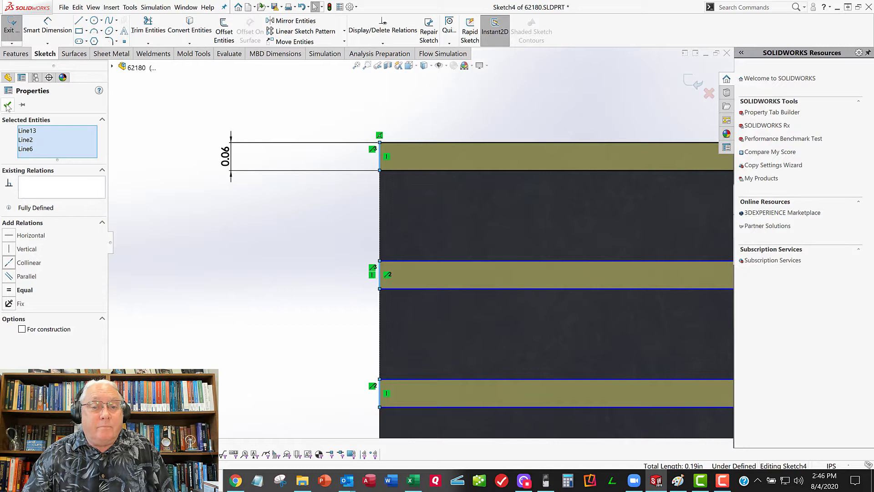
click(355, 192)
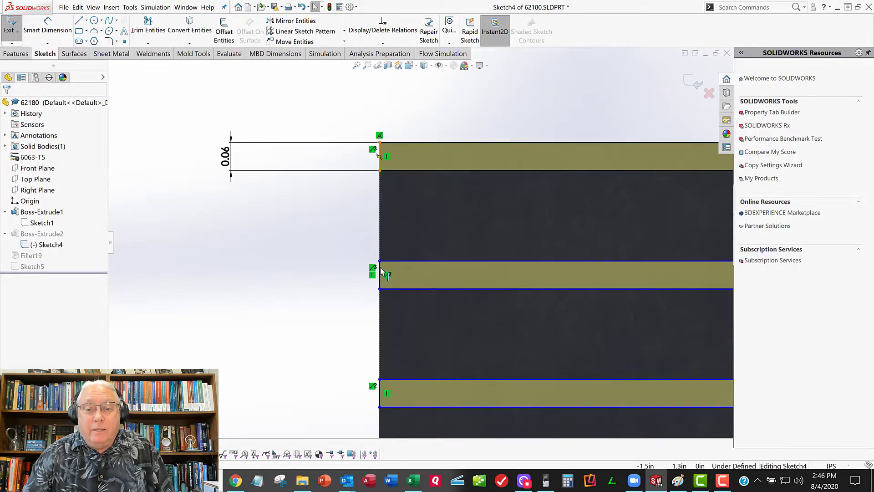
click(382, 400)
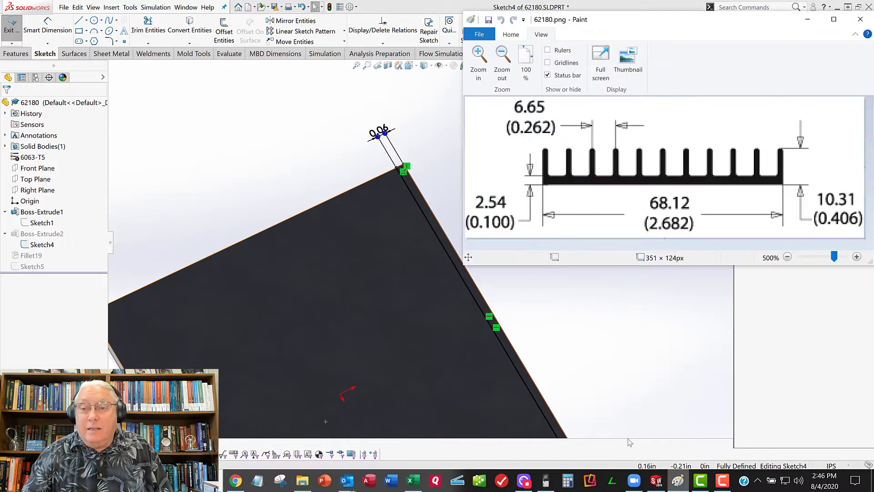
mouse_move(670, 170)
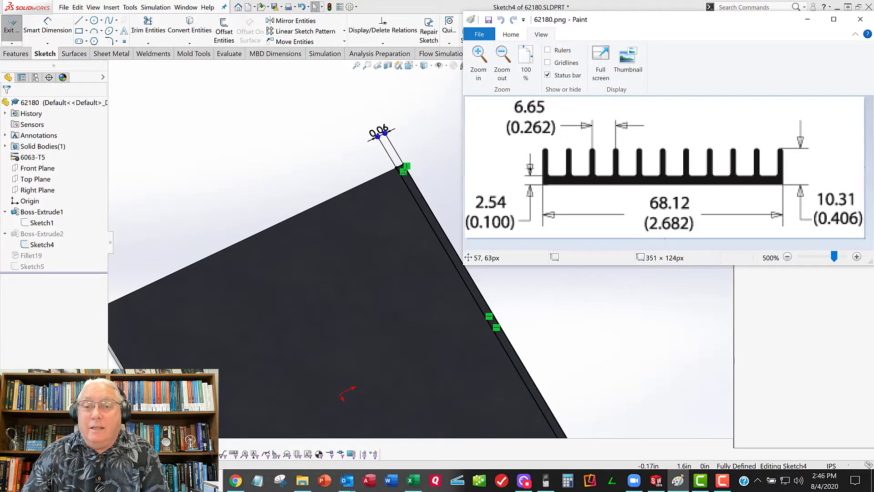
mouse_move(600, 151)
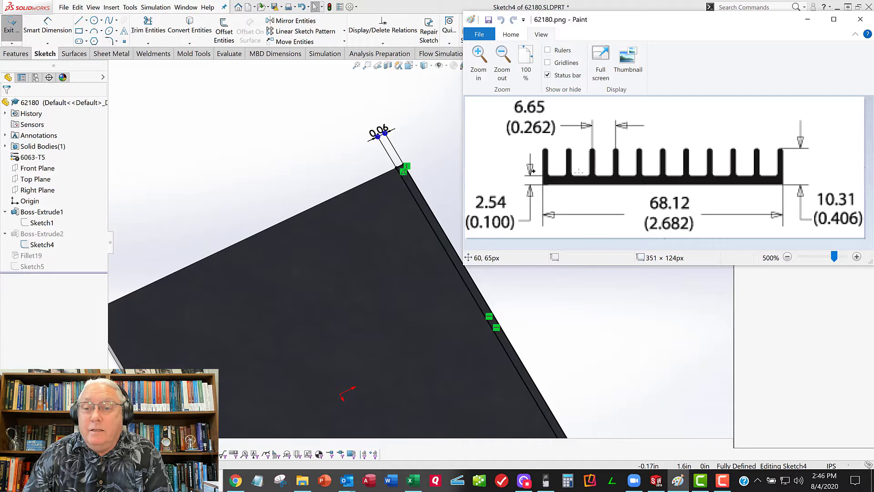
mouse_move(774, 148)
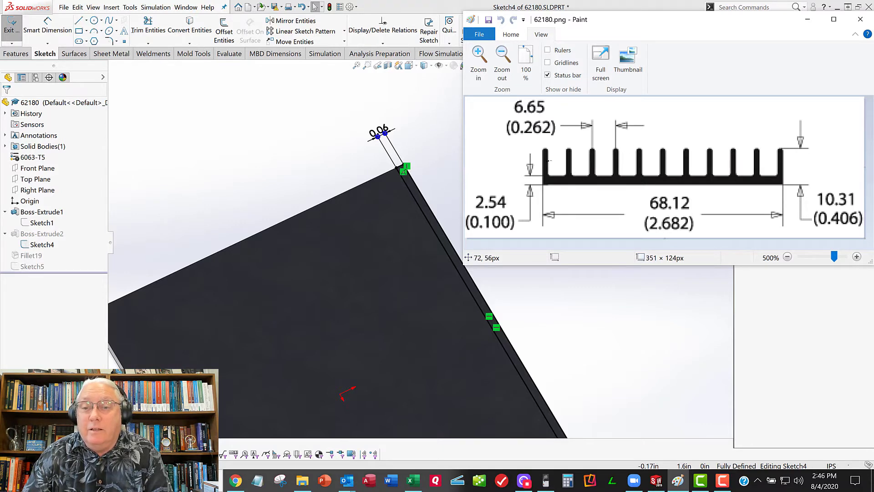
mouse_move(570, 144)
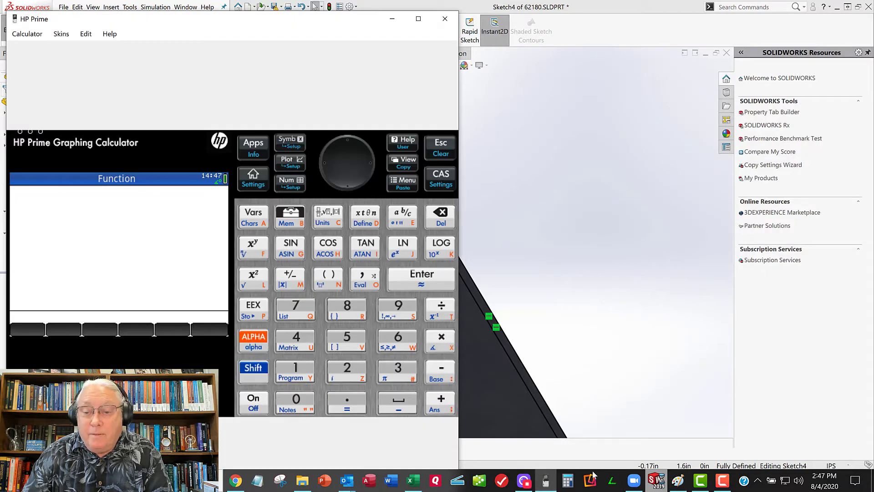
- Work out the -0.062 fin dimension on the HP Prime from the 0.262 pitch
click(434, 480)
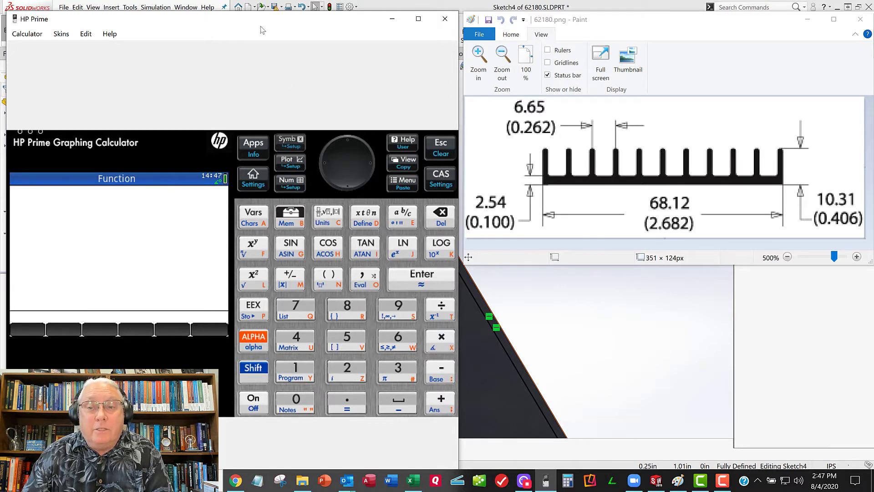
mouse_move(610, 135)
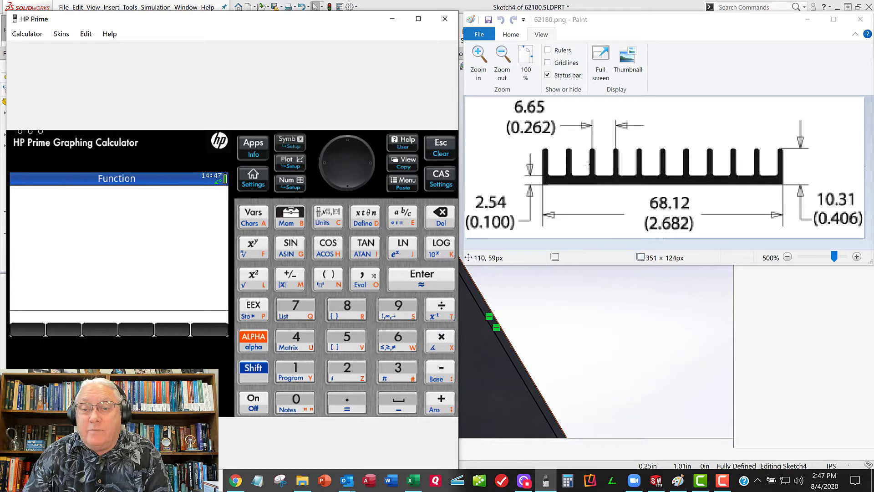
mouse_move(771, 164)
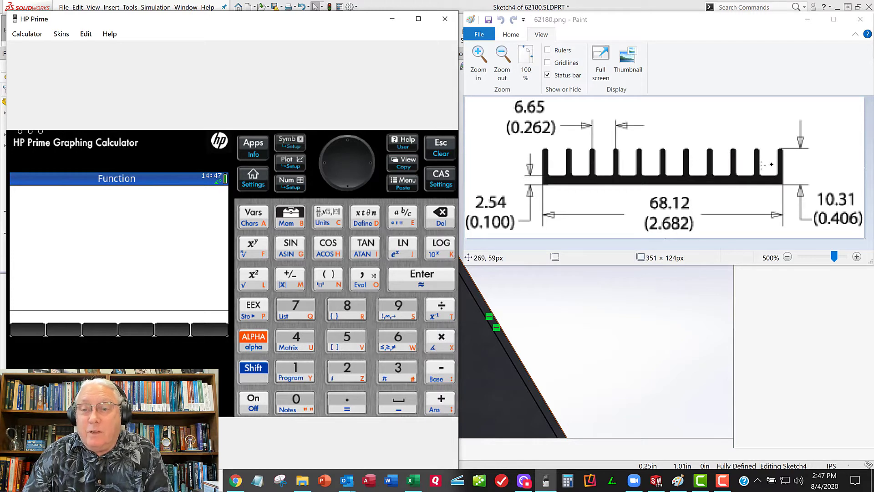
mouse_move(604, 147)
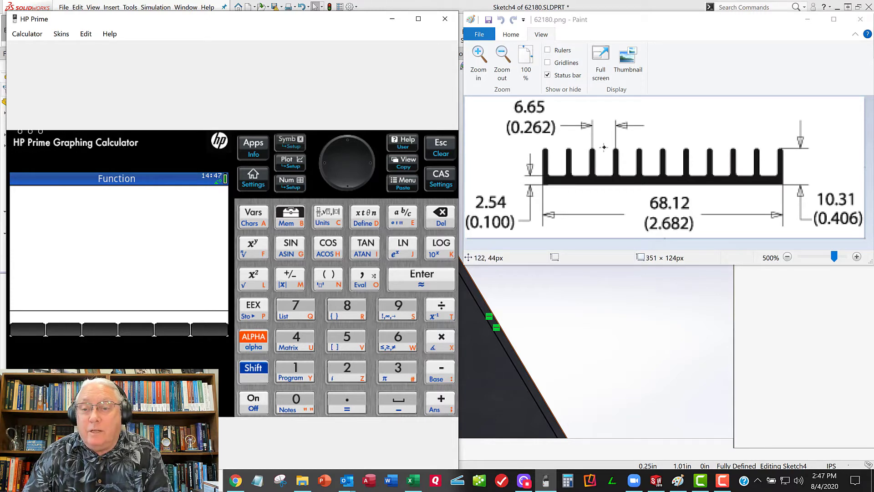
mouse_move(707, 136)
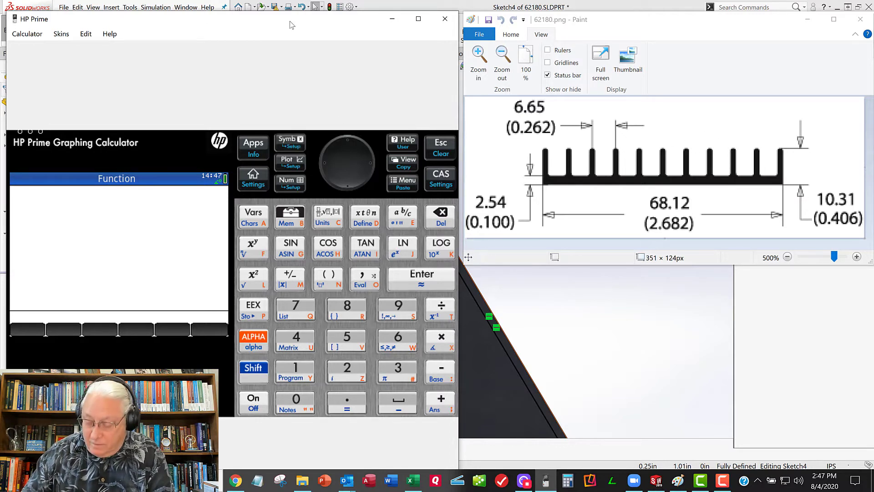
click(420, 279)
text(10 * 262)
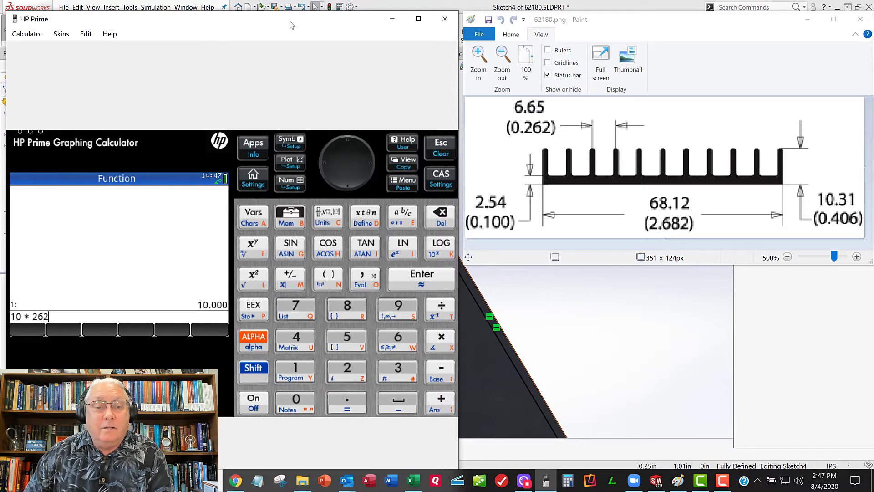
key(Backspace)
text(.)
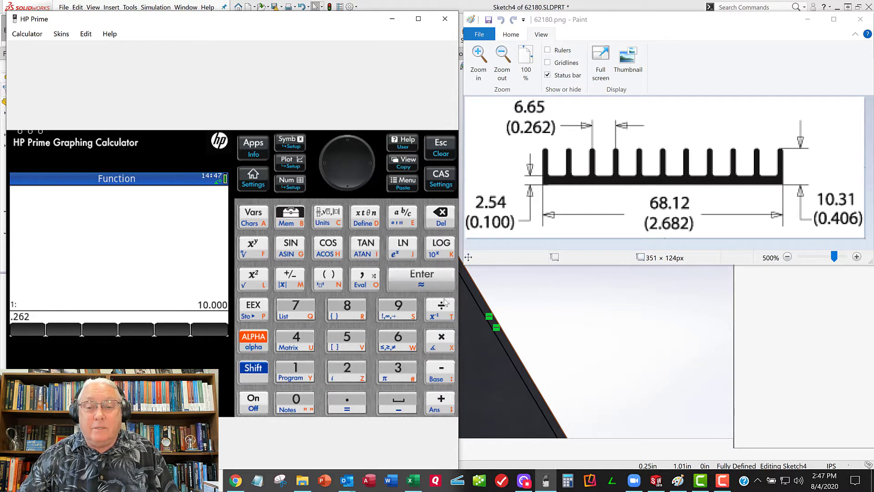
click(421, 279)
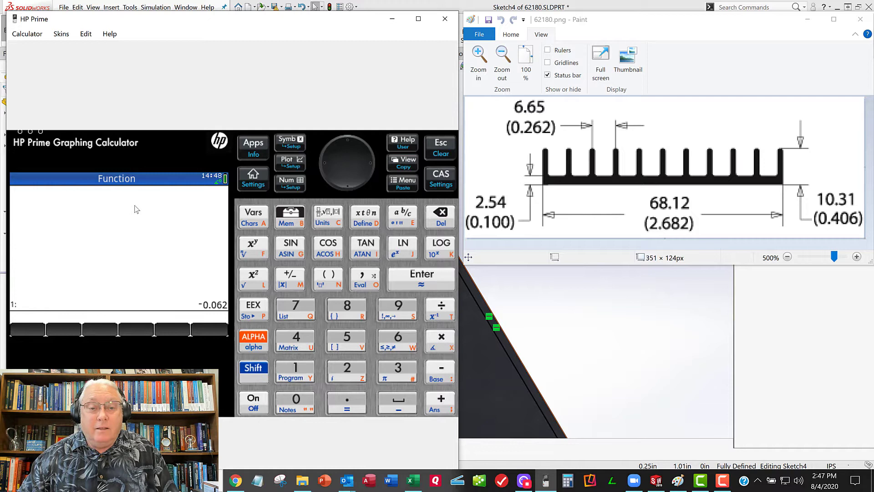
mouse_move(555, 155)
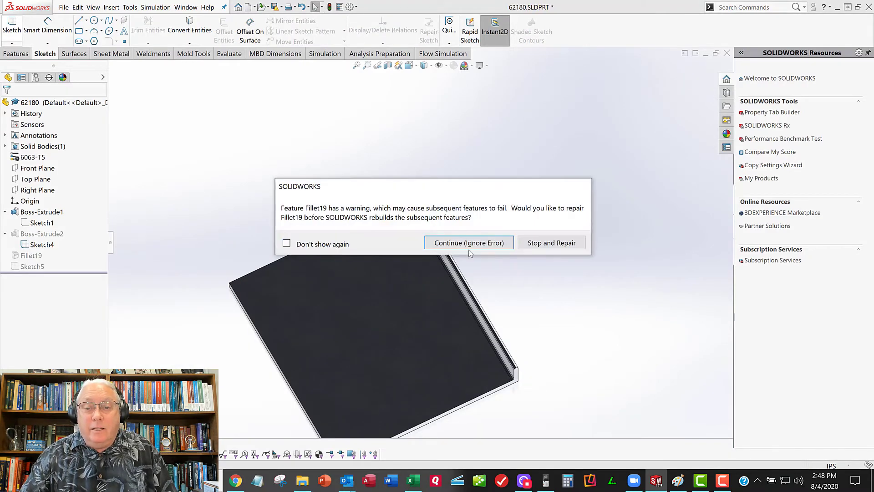
- Ignore the Fillet19 rebuild error and roll the model back to Boss-Extrude2
click(469, 242)
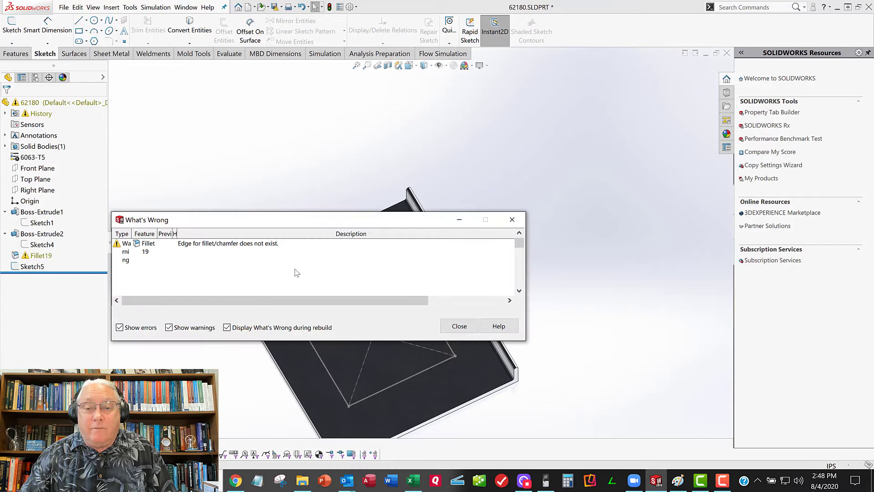
click(459, 326)
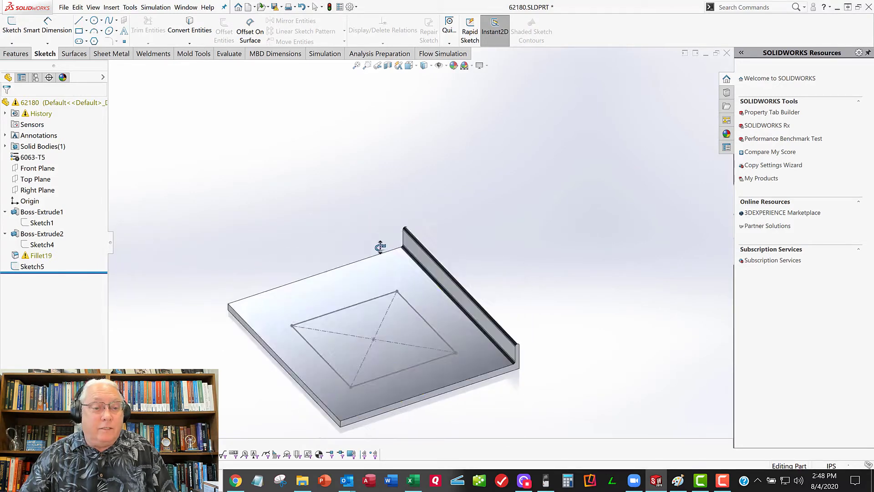
click(32, 267)
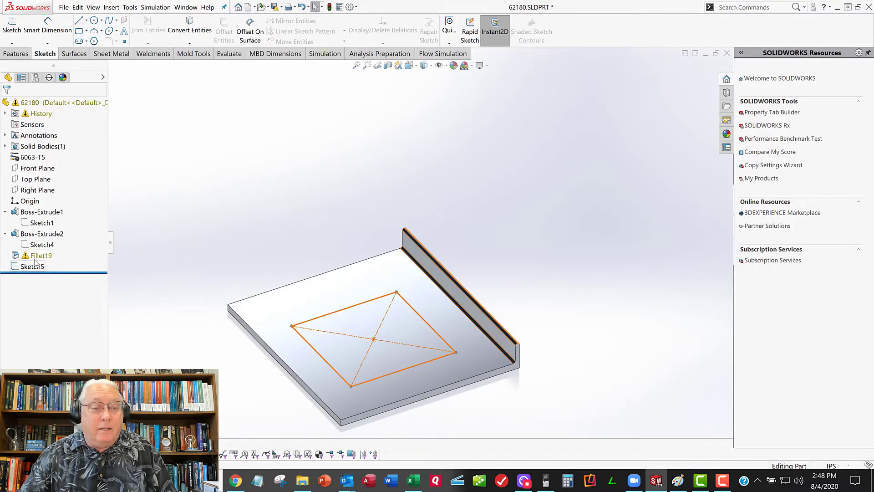
mouse_move(37, 255)
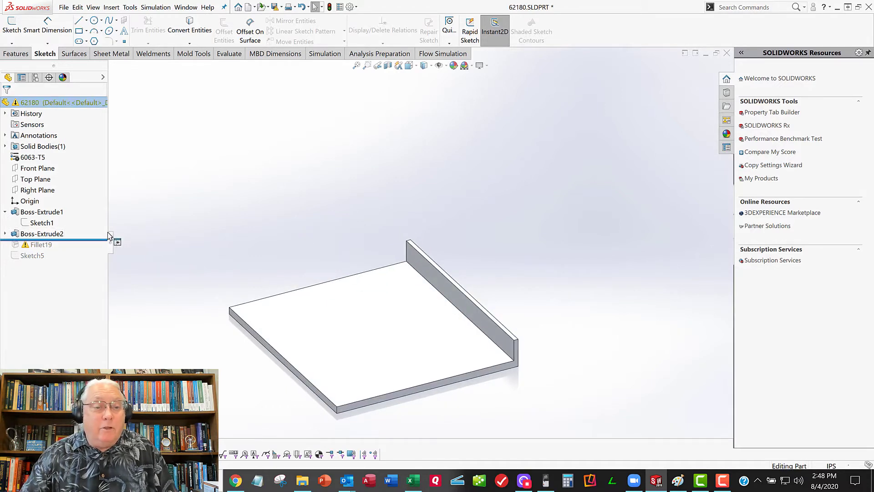
click(42, 234)
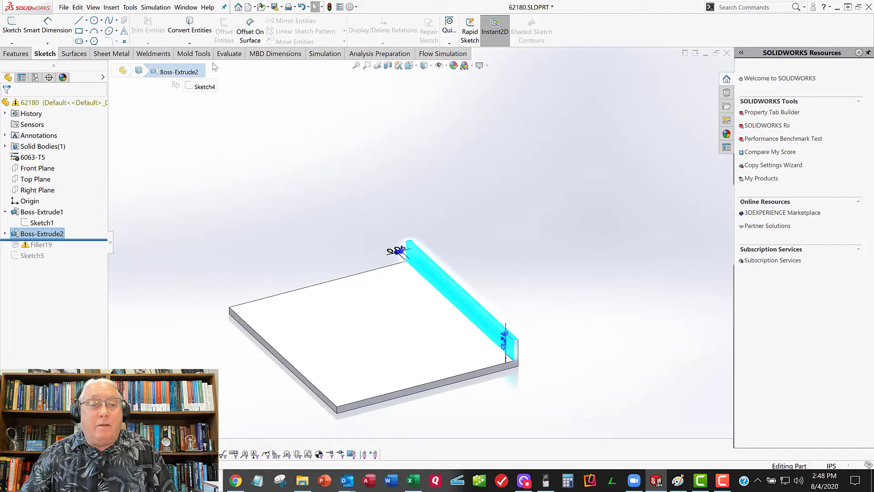
mouse_move(200, 158)
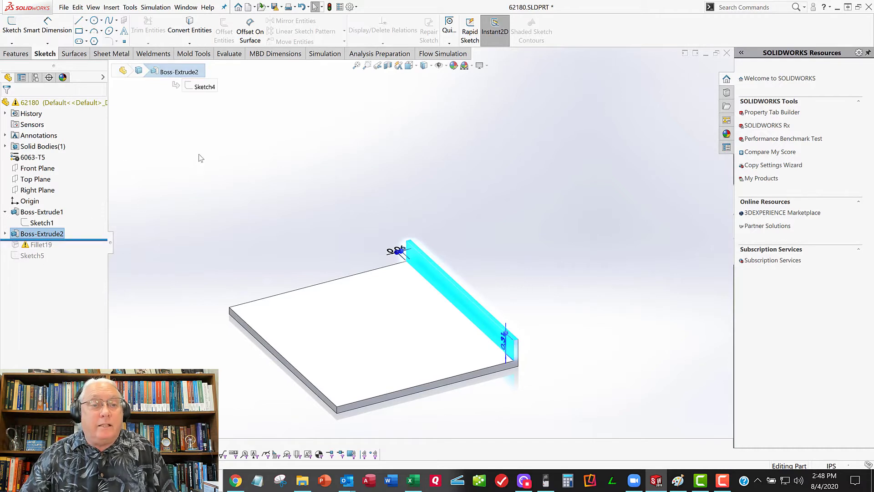
- Linear-pattern Boss-Extrude2 into 11 fins spaced 0.262 in along the Front Plane
click(15, 54)
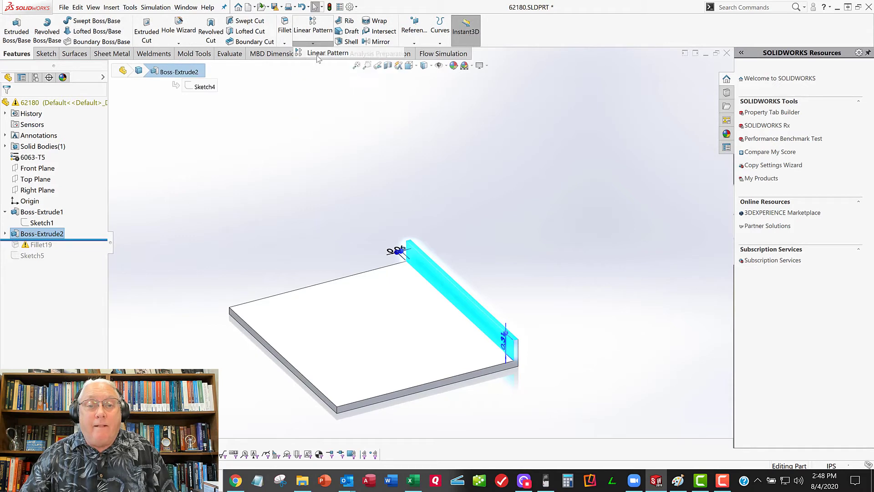
click(314, 25)
text(0.262)
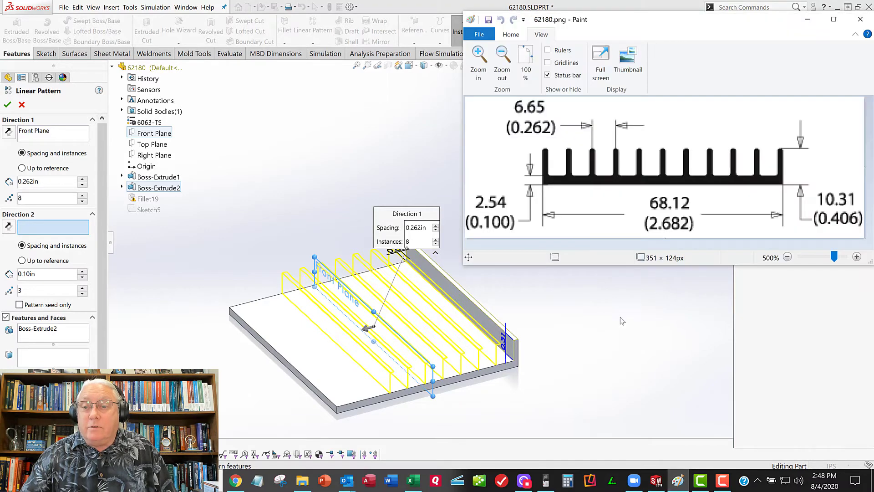
mouse_move(548, 142)
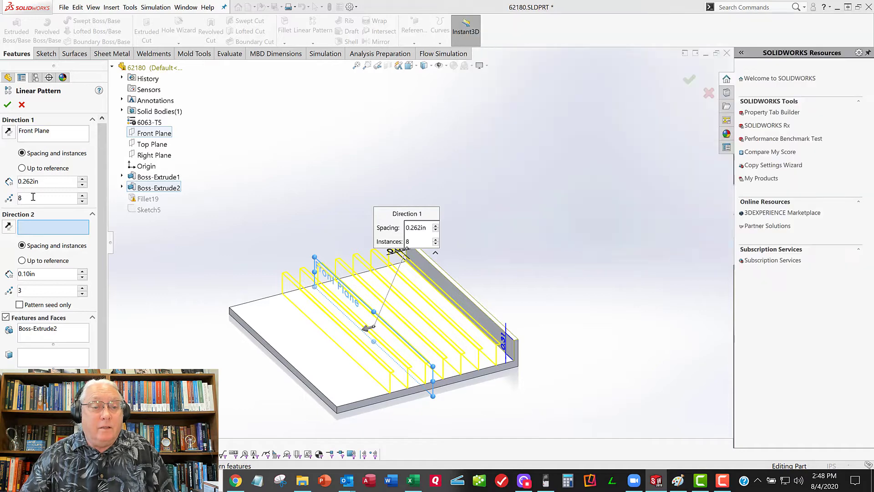
text(11)
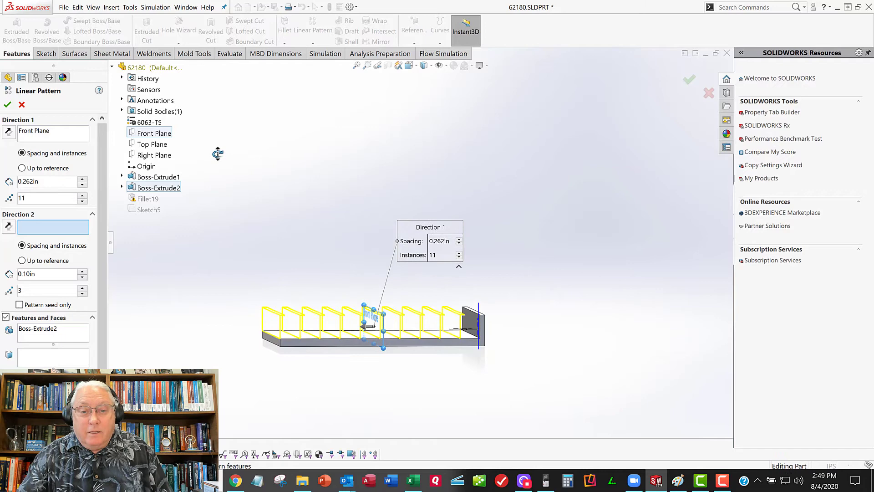
click(7, 100)
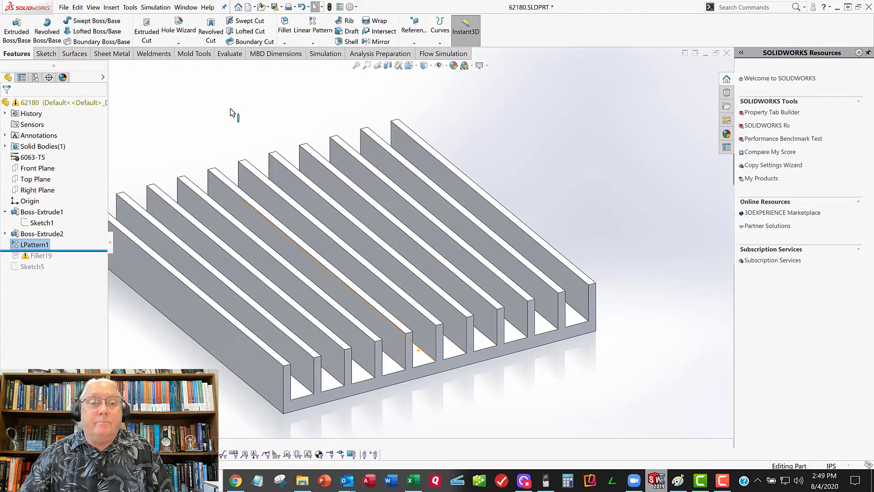
mouse_move(415, 238)
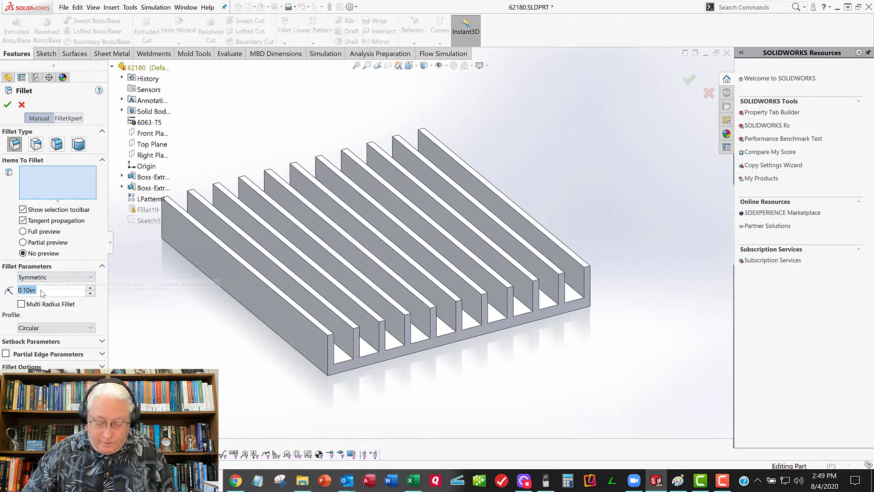
- Fillet all 22 fin top edges with a .062/2 (0.031 in) radius
text(.062/2)
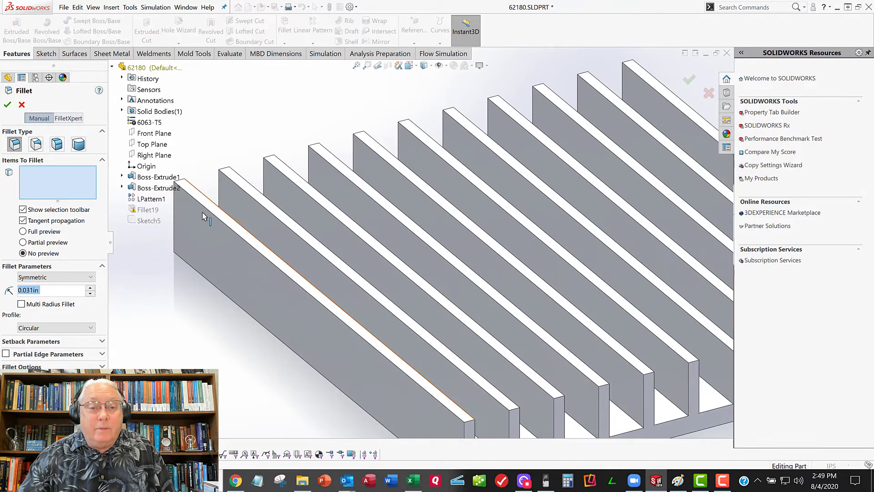
click(211, 206)
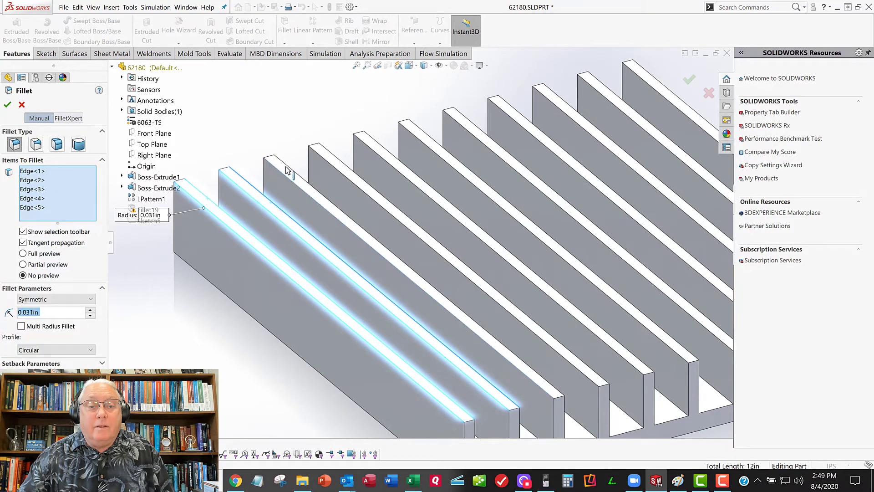
click(327, 169)
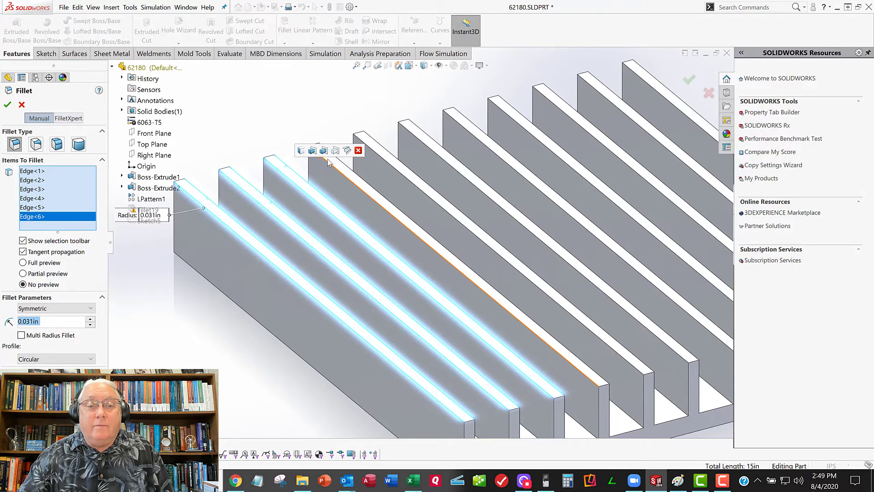
click(337, 157)
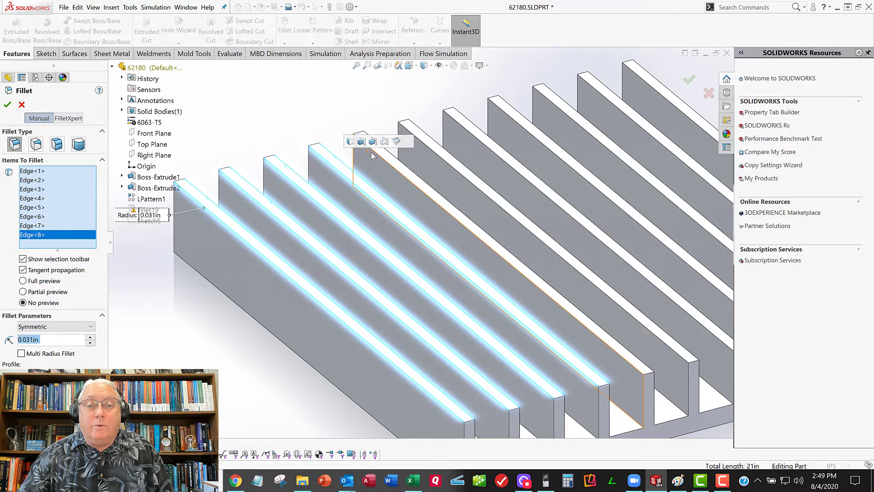
click(377, 146)
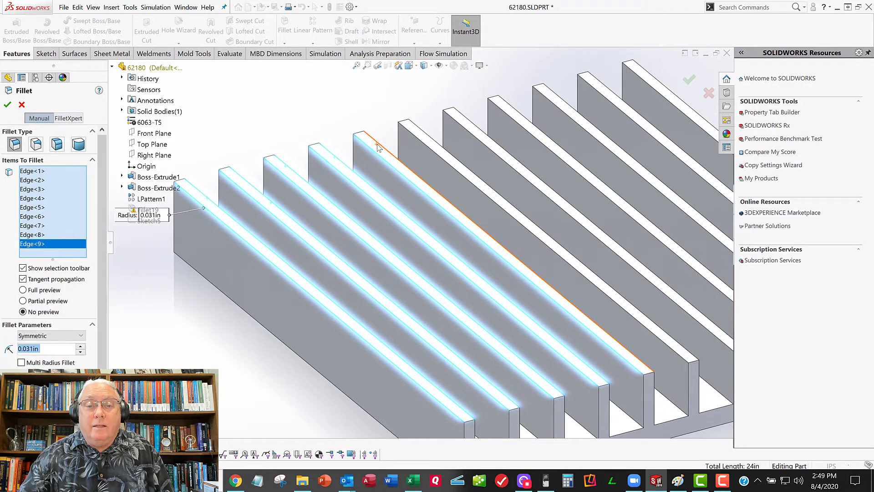
click(417, 136)
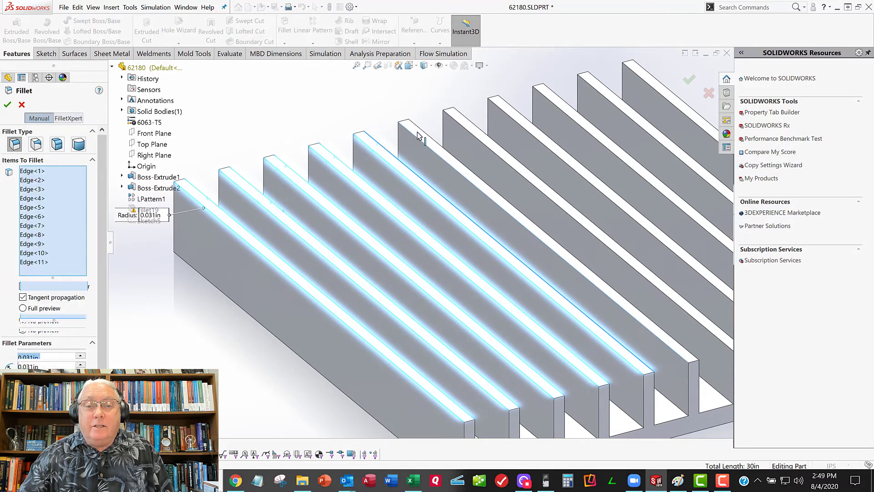
click(460, 129)
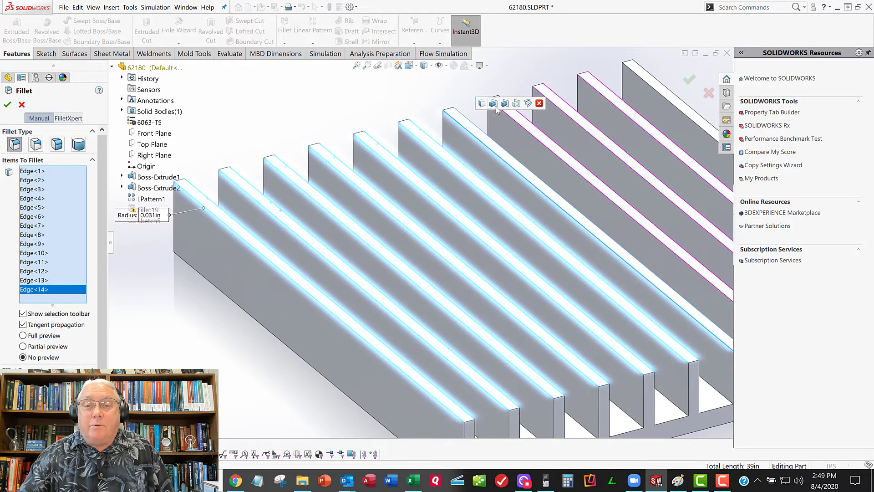
click(512, 114)
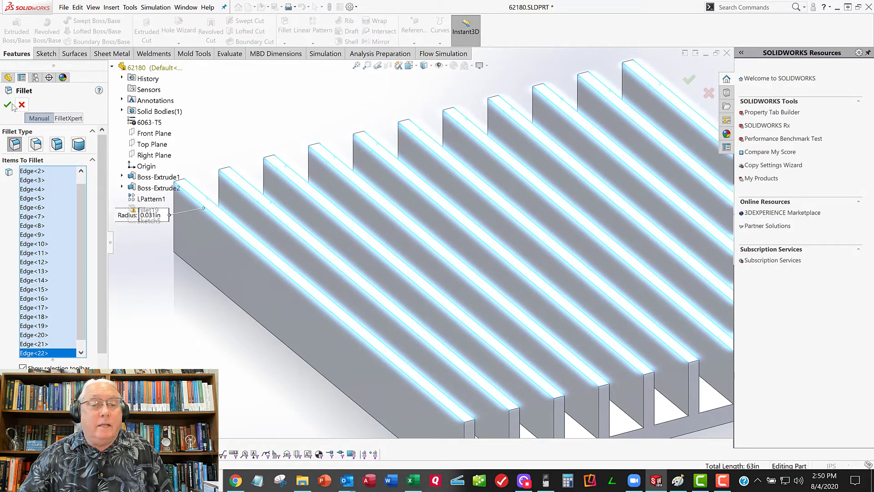
click(7, 105)
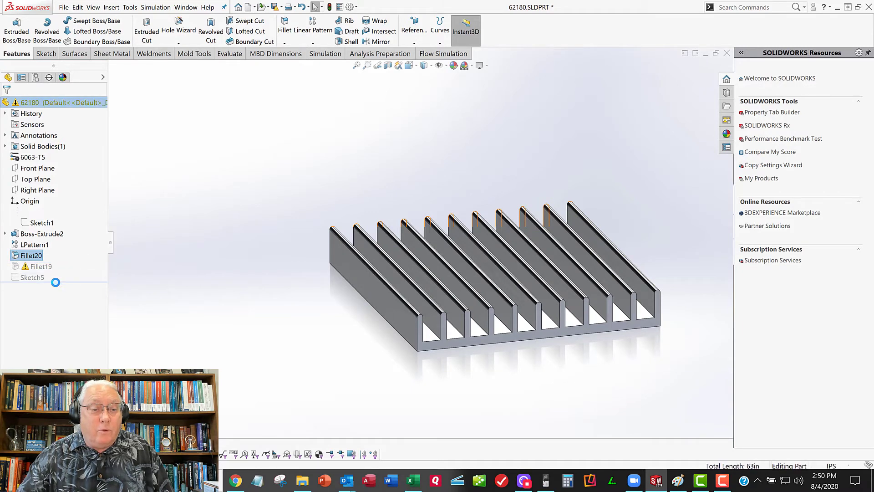
- Delete the failing Fillet19 feature and confirm the deletion
click(31, 266)
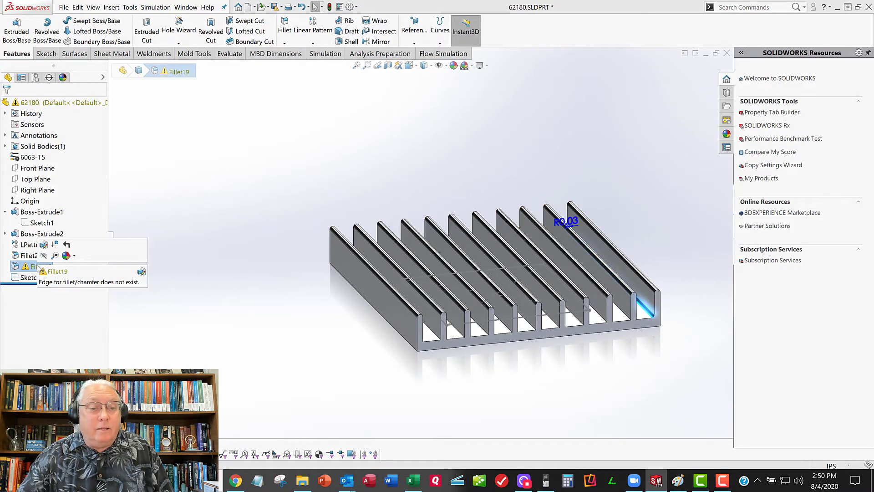
right_click(27, 265)
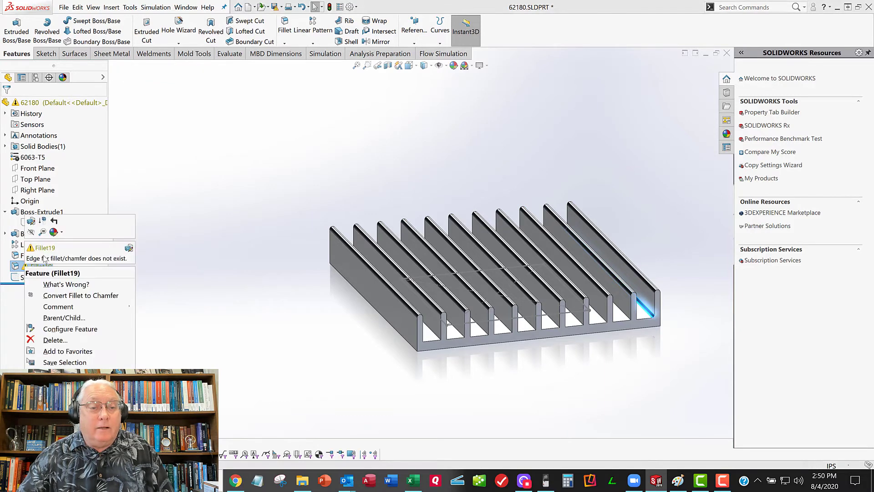
click(55, 340)
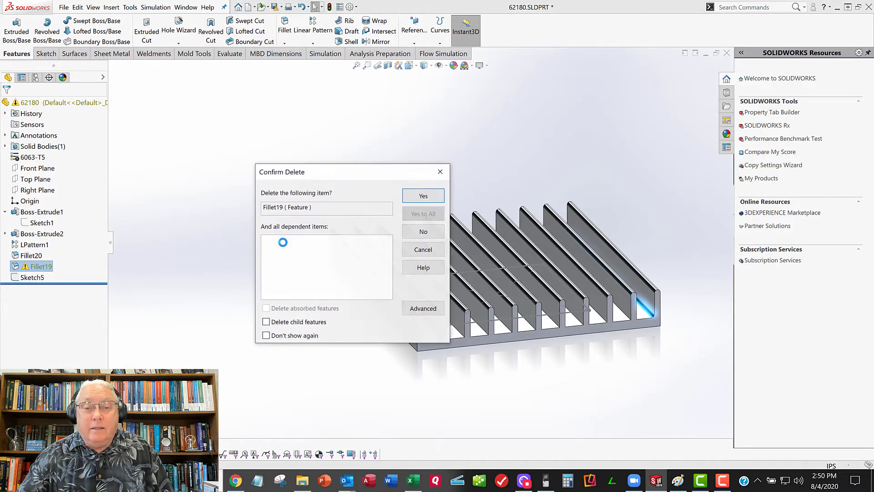
click(423, 196)
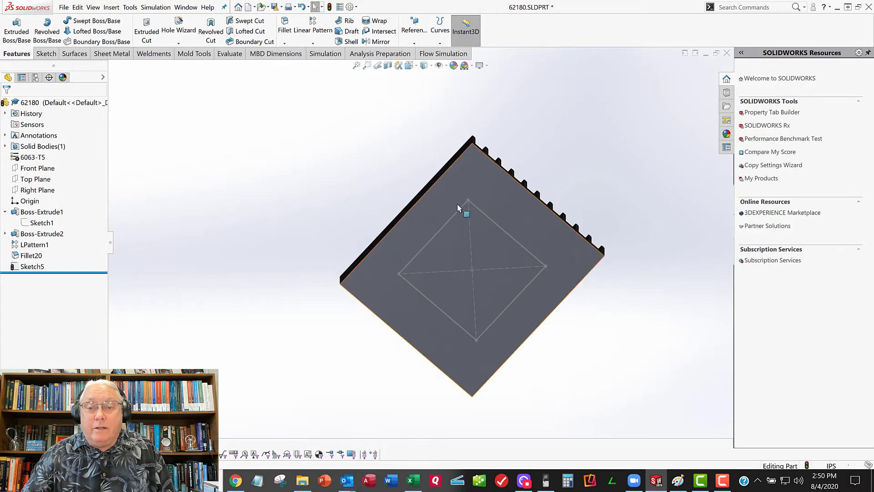
mouse_move(451, 249)
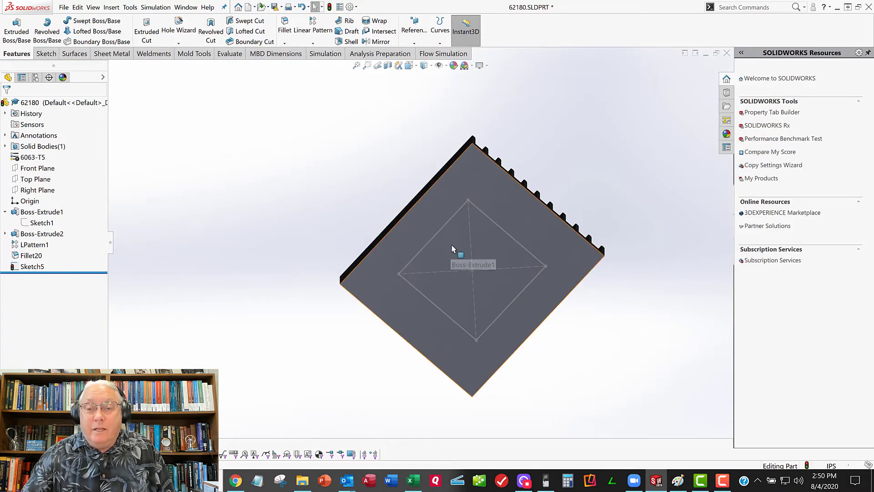
mouse_move(496, 227)
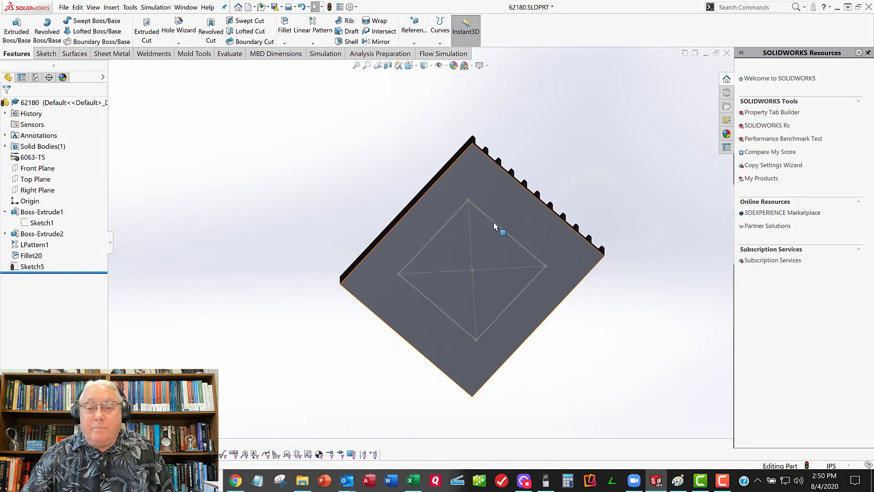
- Clear the selection and open the Insert menu's Curve submenu
click(41, 212)
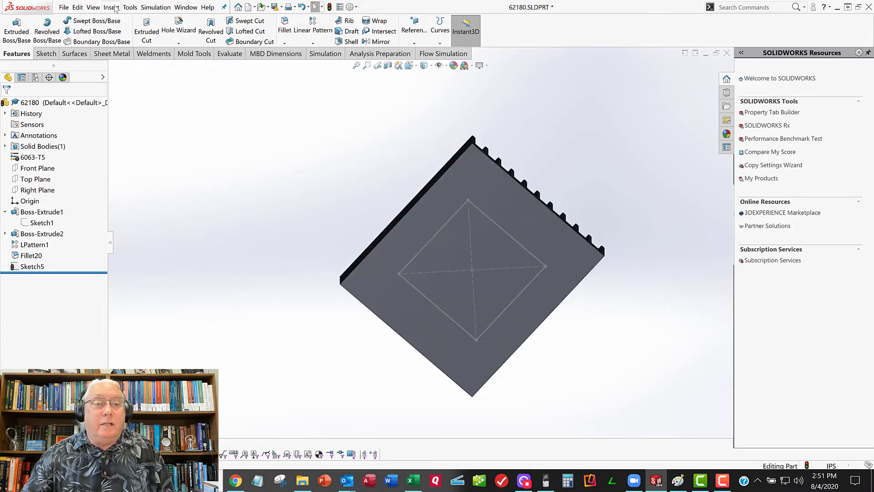
click(111, 7)
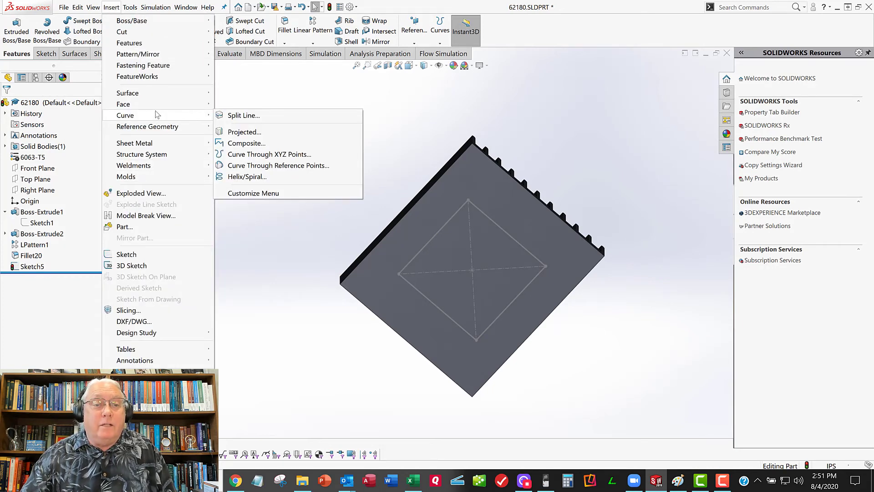
mouse_move(244, 119)
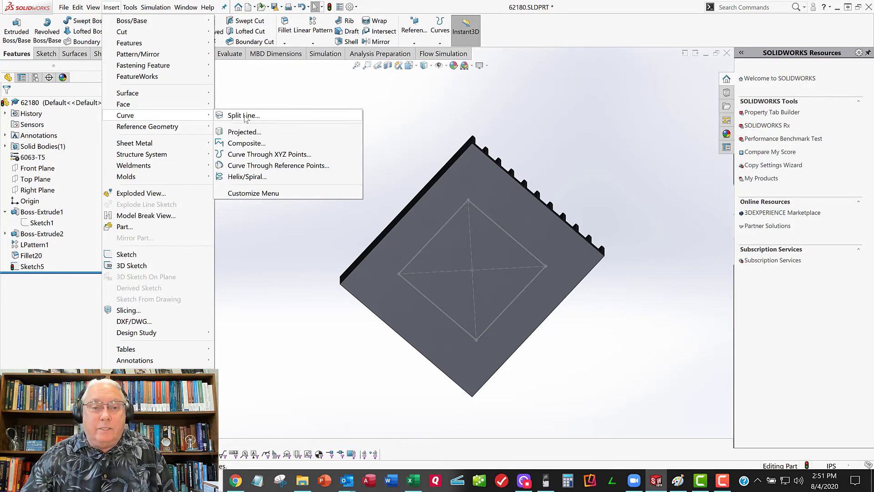
- Project Sketch5 onto the bottom face to create Split Line1
click(242, 116)
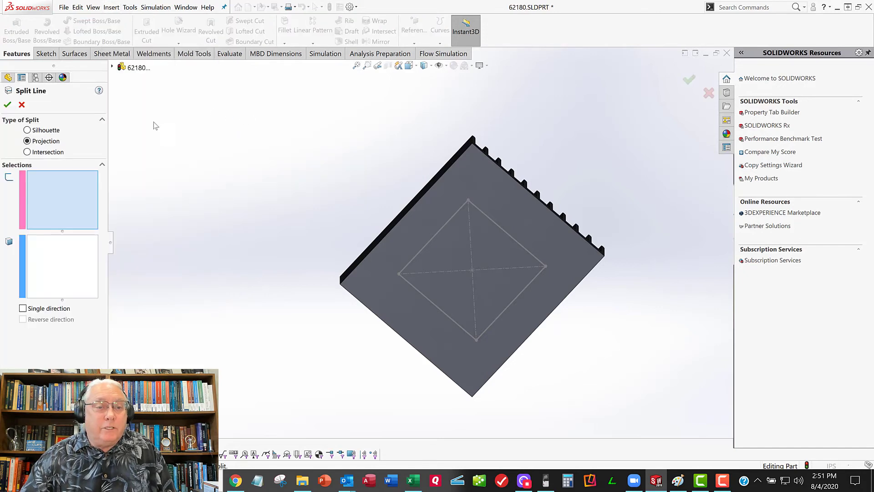
mouse_move(39, 196)
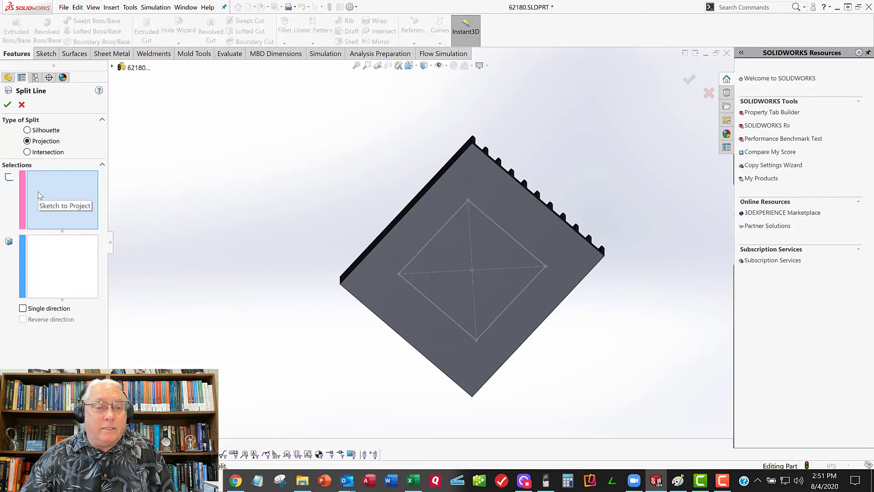
mouse_move(118, 70)
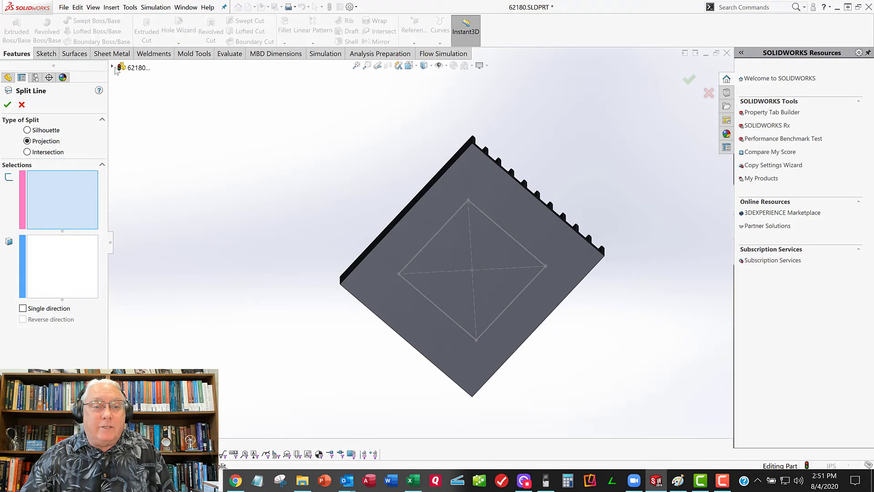
click(147, 221)
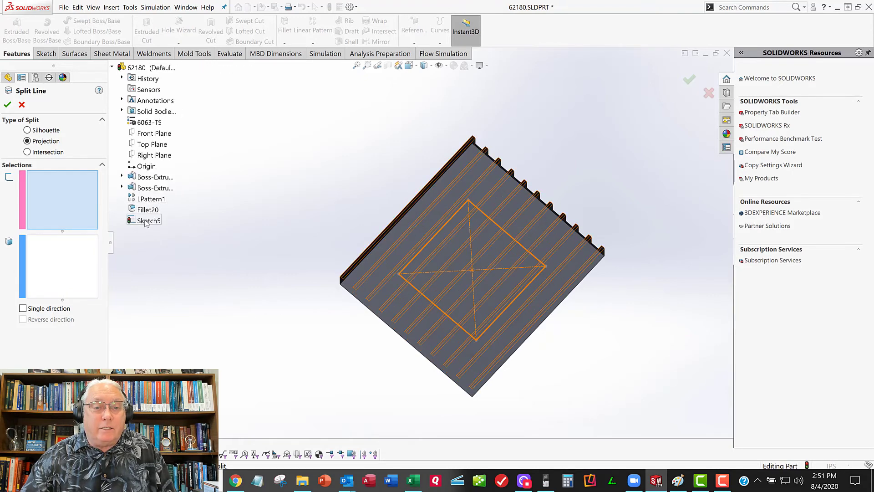
click(147, 220)
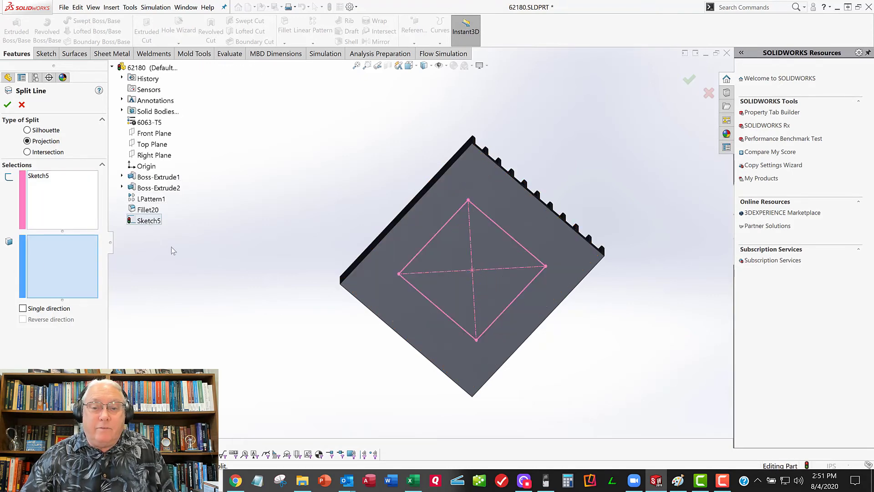
mouse_move(411, 221)
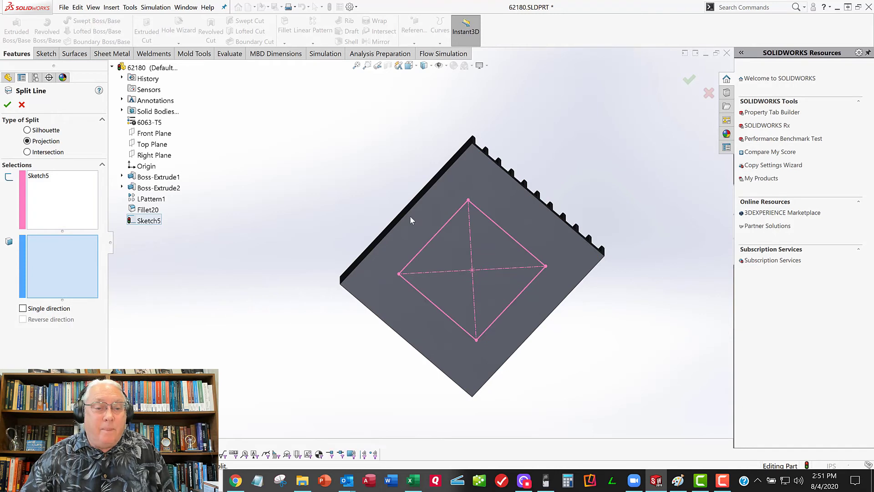
mouse_move(441, 305)
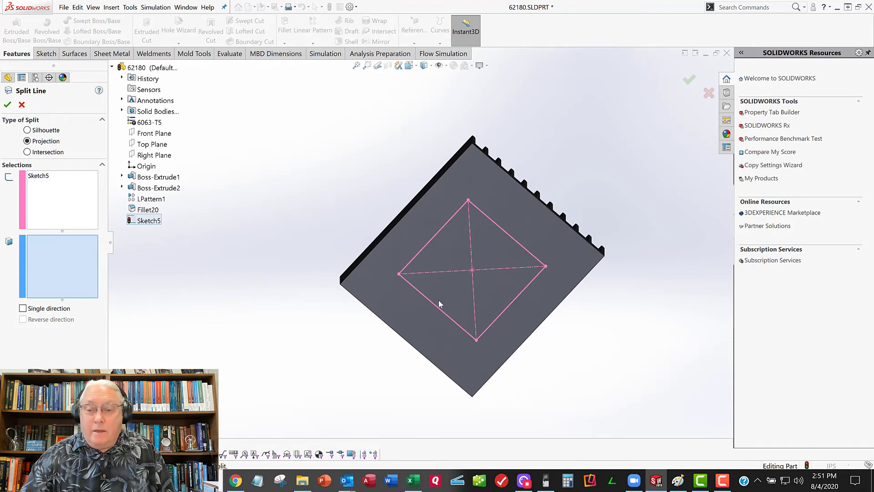
mouse_move(351, 330)
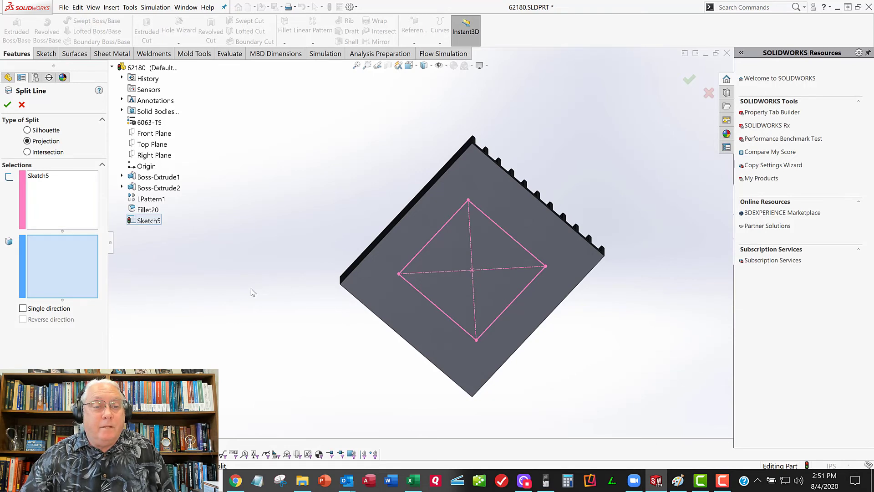
mouse_move(208, 288)
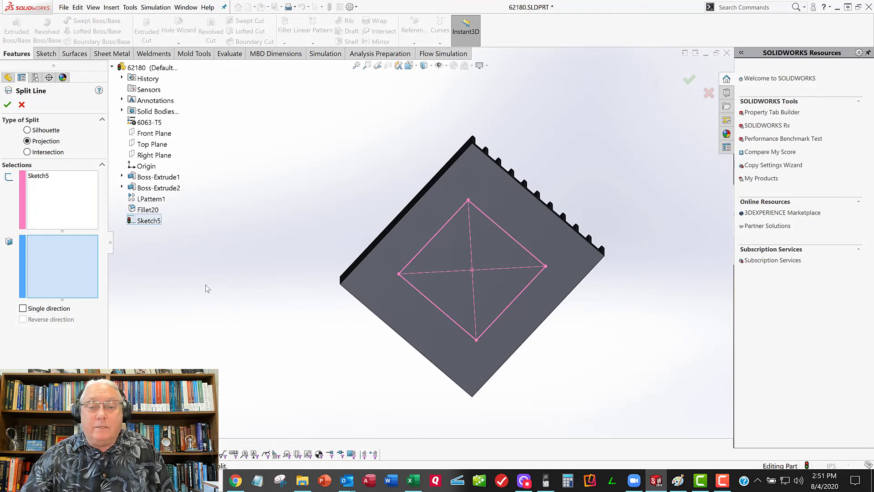
mouse_move(371, 259)
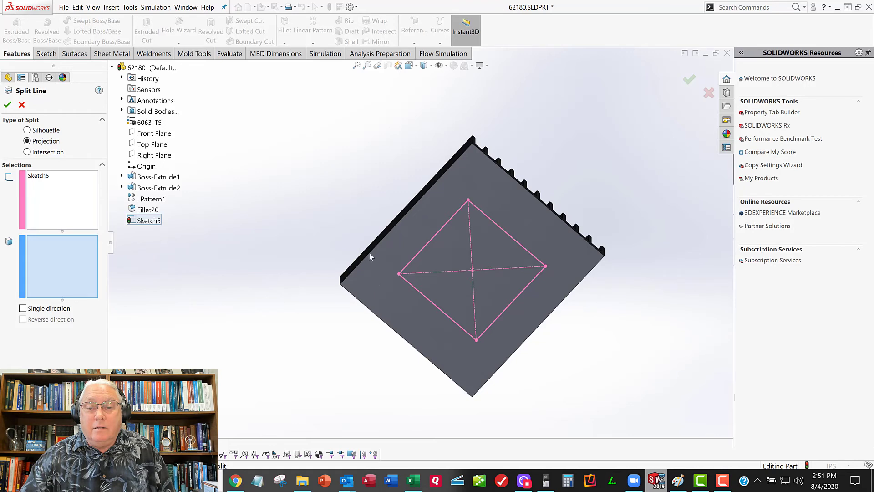
mouse_move(544, 378)
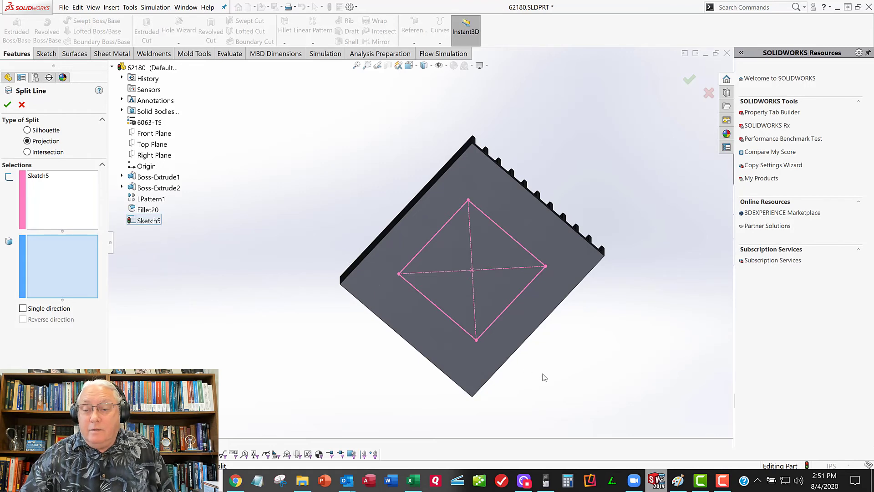
mouse_move(391, 305)
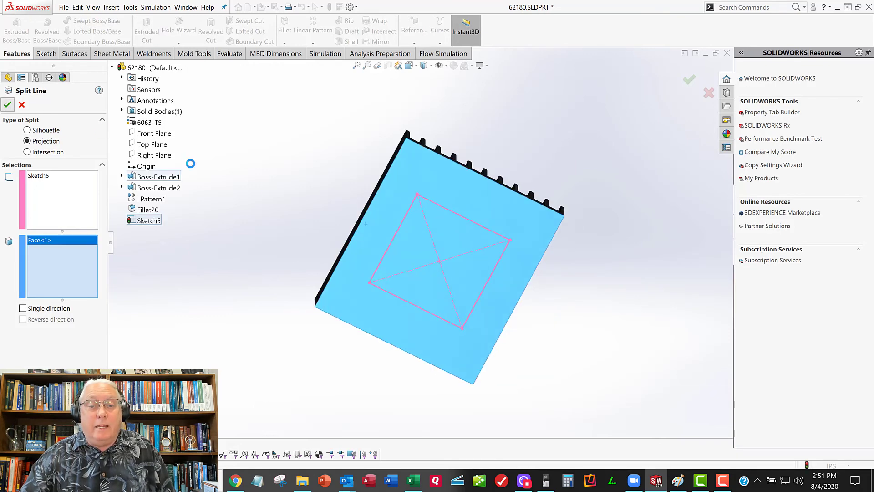
click(6, 104)
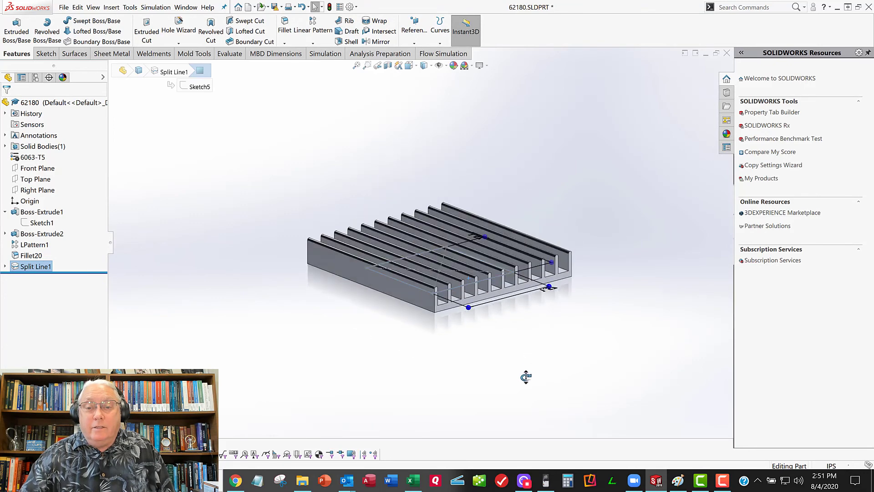
- Save part 62180, accepting conversion to the current file version
key(space)
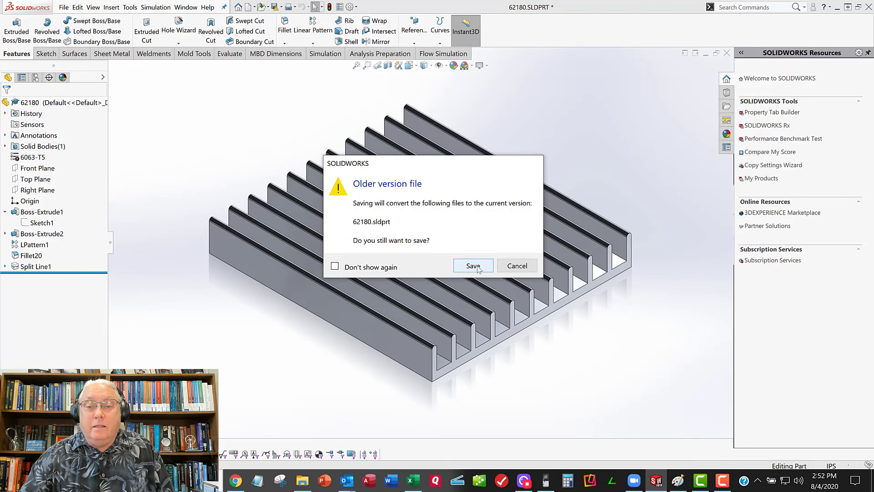
click(473, 266)
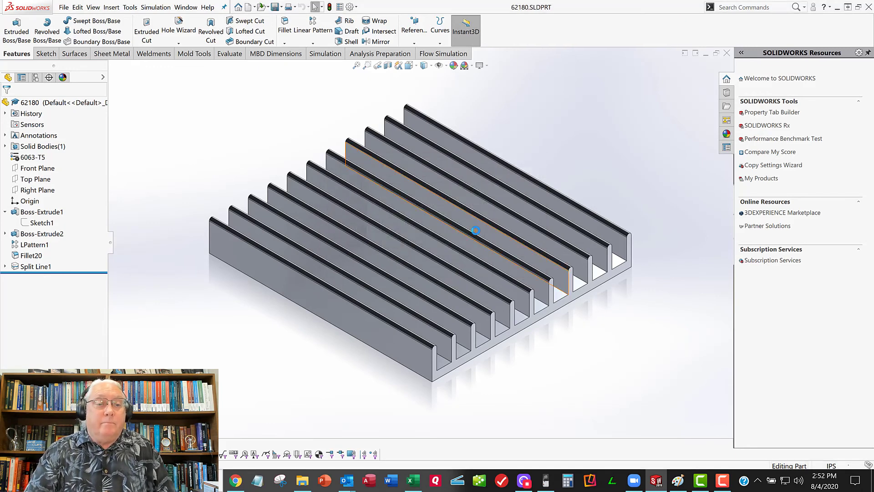
mouse_move(474, 231)
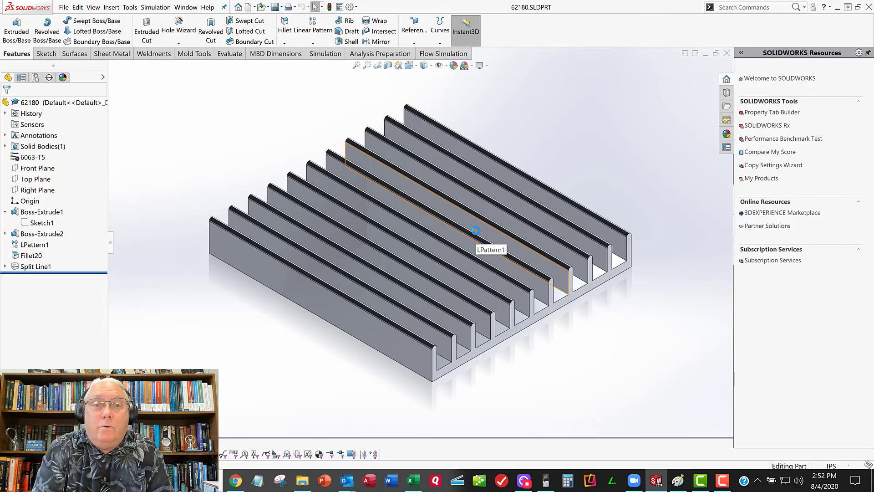